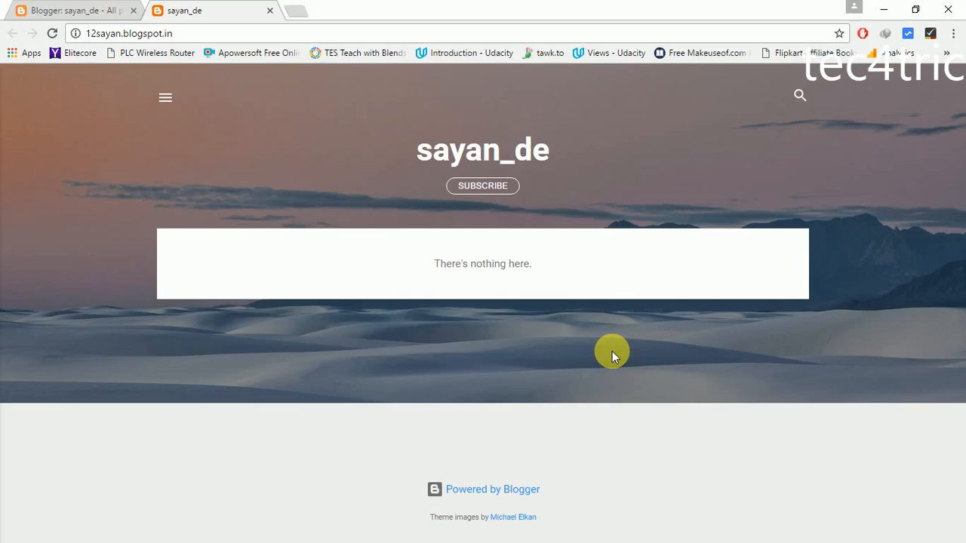
pyautogui.moveTo(14, 11)
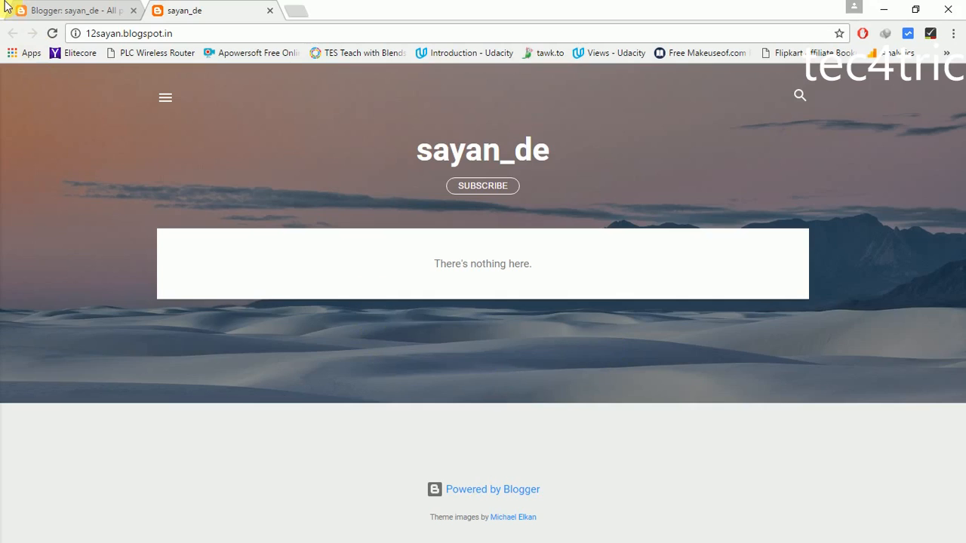
# - Reach the Theme Backup / Restore dialog for the sayan_de blog from the Blogger dashboard
pyautogui.click(67, 12)
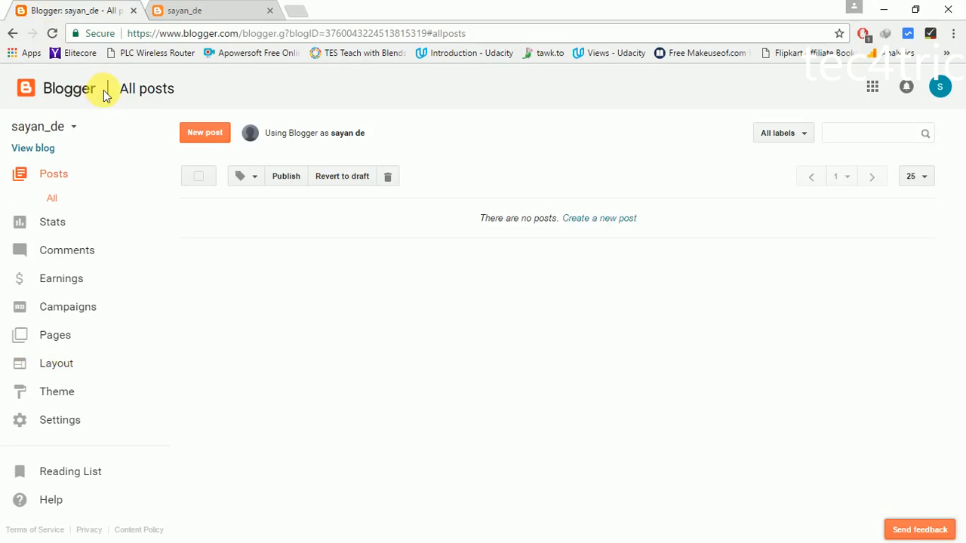
pyautogui.moveTo(58, 392)
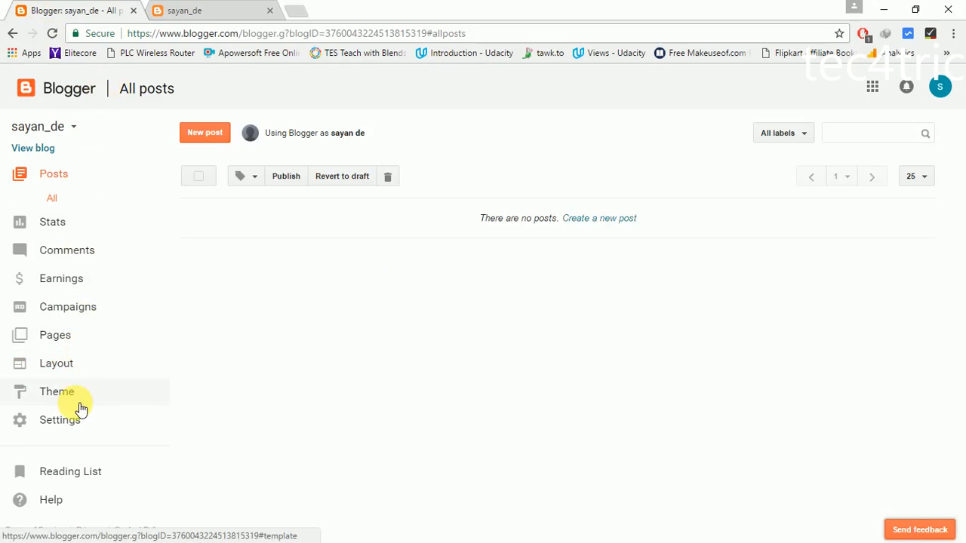
pyautogui.click(56, 392)
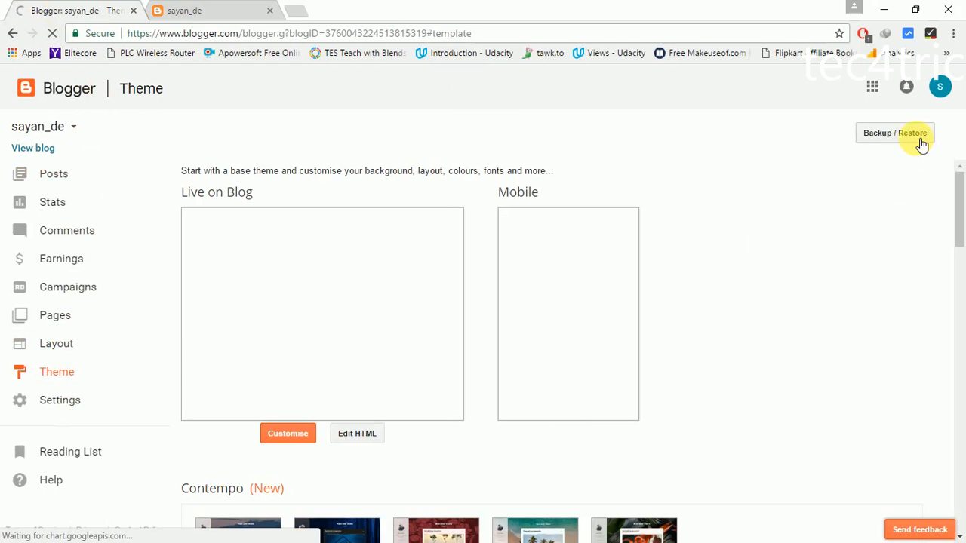
pyautogui.click(895, 132)
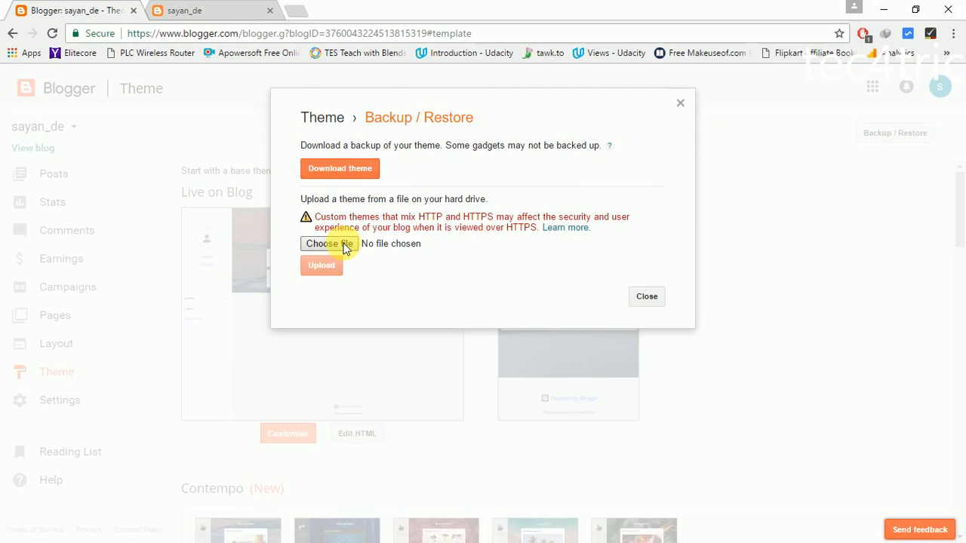
# - Choose Minimal Template with Slider - Free Version.xml from Downloads > Compressed as the theme file
pyautogui.click(329, 243)
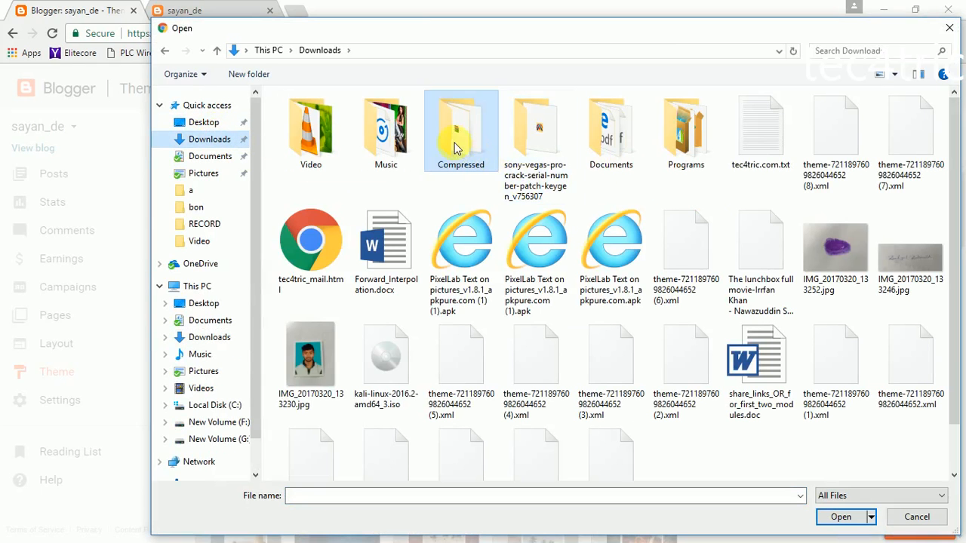
pyautogui.doubleClick(462, 128)
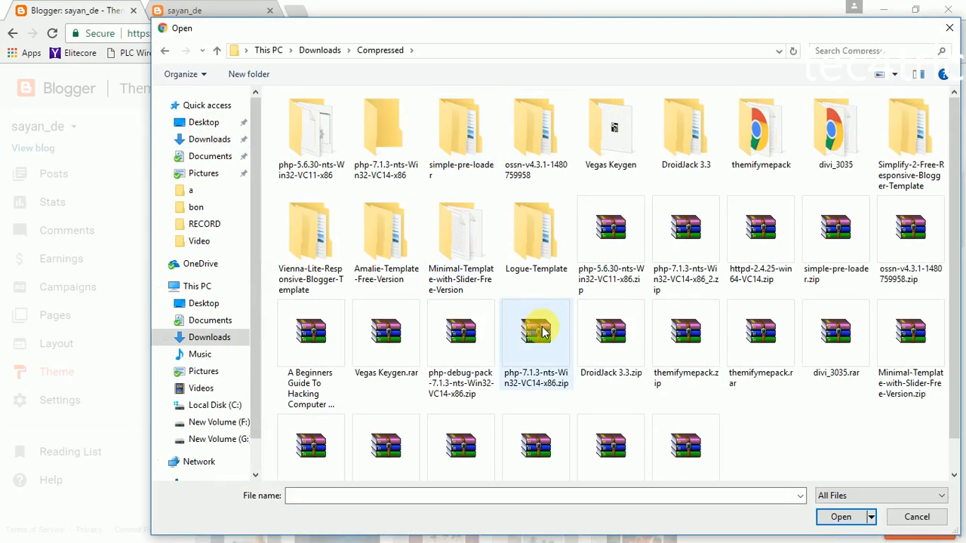
pyautogui.moveTo(732, 377)
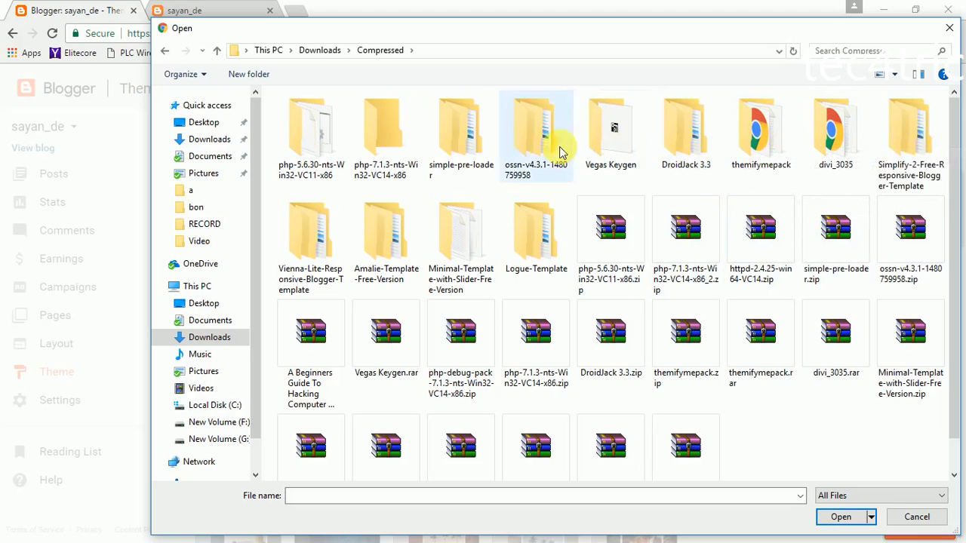
pyautogui.scroll(-3)
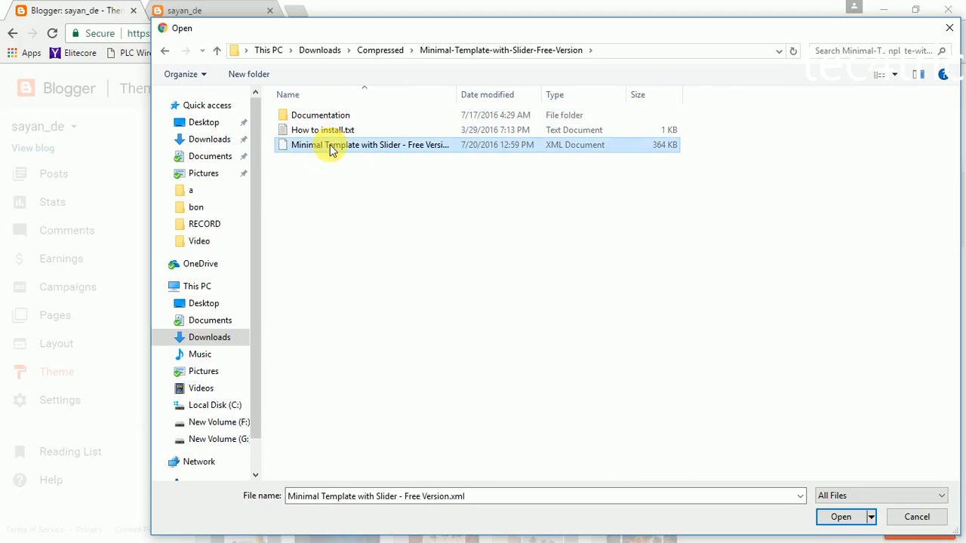
pyautogui.moveTo(501, 311)
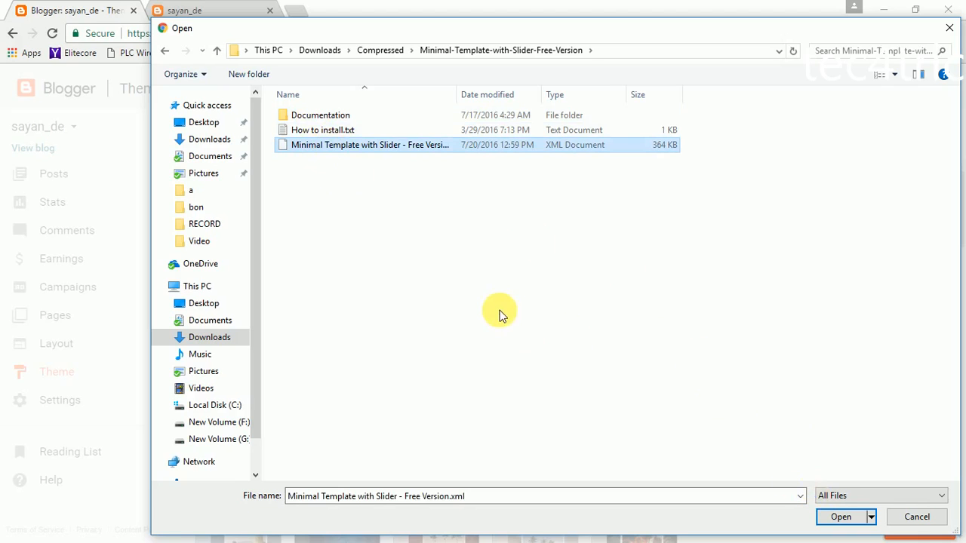
pyautogui.moveTo(797, 498)
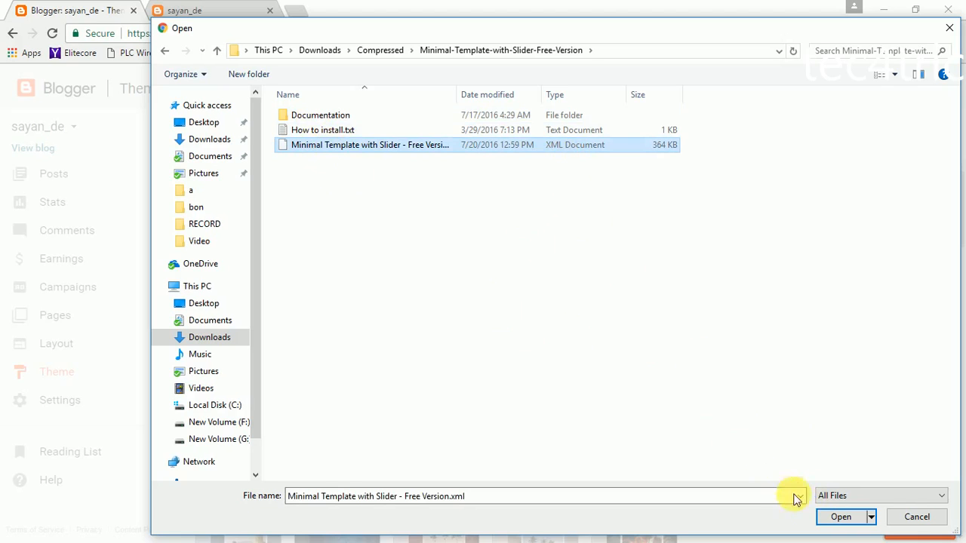
pyautogui.click(841, 516)
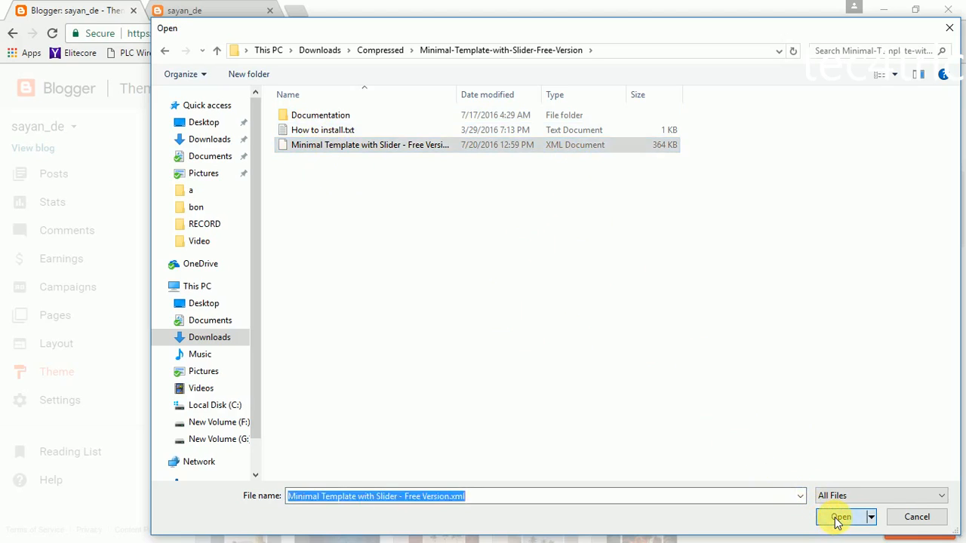
# - Upload the chosen theme file and get the Uploaded successfully confirmation
pyautogui.click(840, 516)
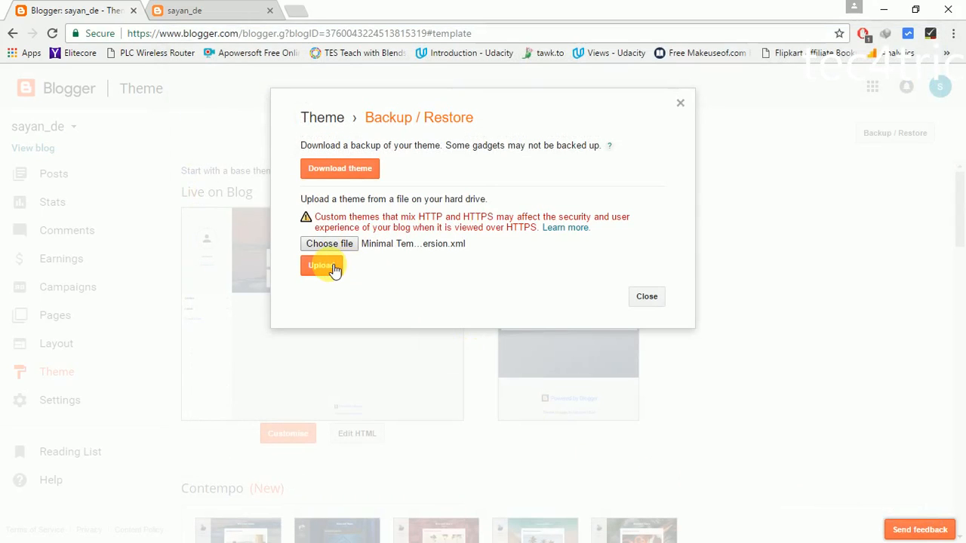
pyautogui.click(320, 265)
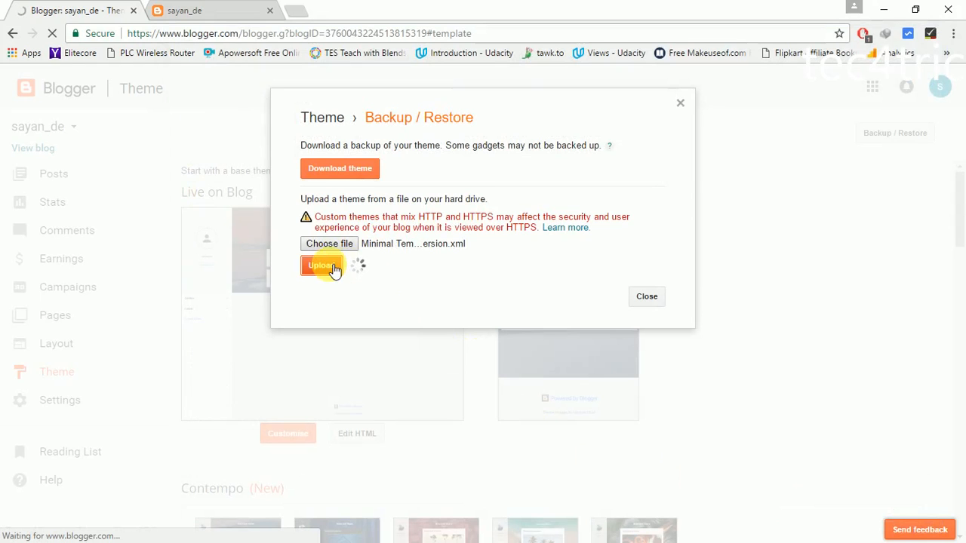
pyautogui.click(323, 266)
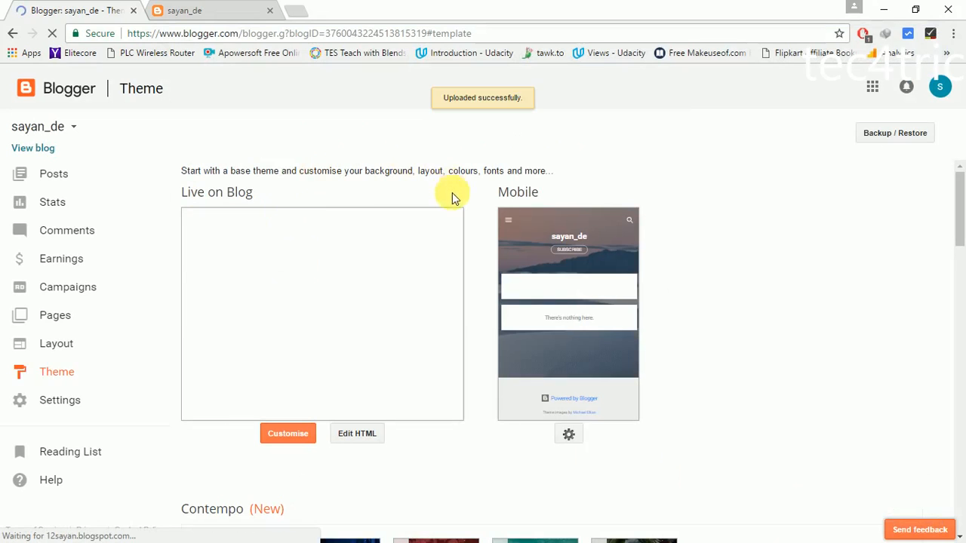
# - Reload 12sayan.blogspot.in and scroll the live blog showing About Me, Popular Posts and search sections
pyautogui.click(188, 11)
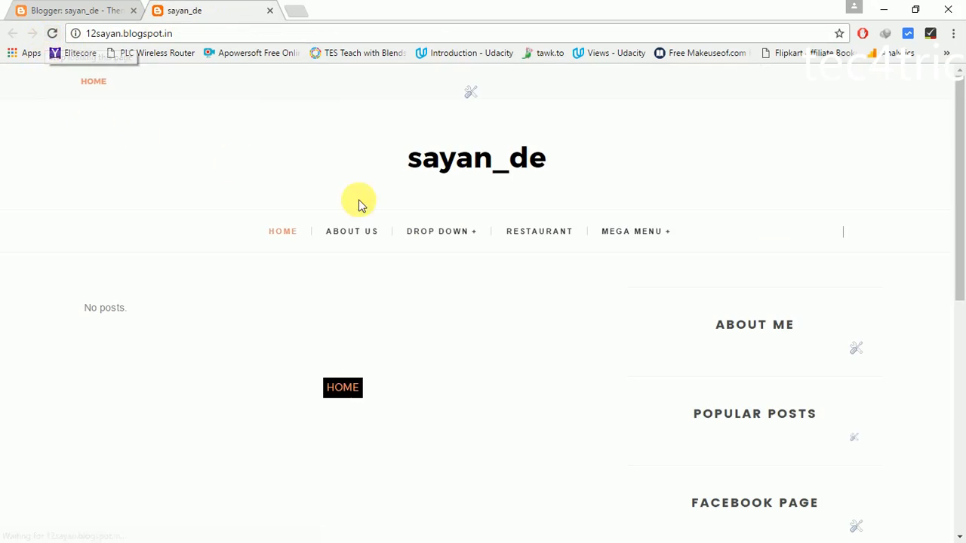
pyautogui.scroll(-3)
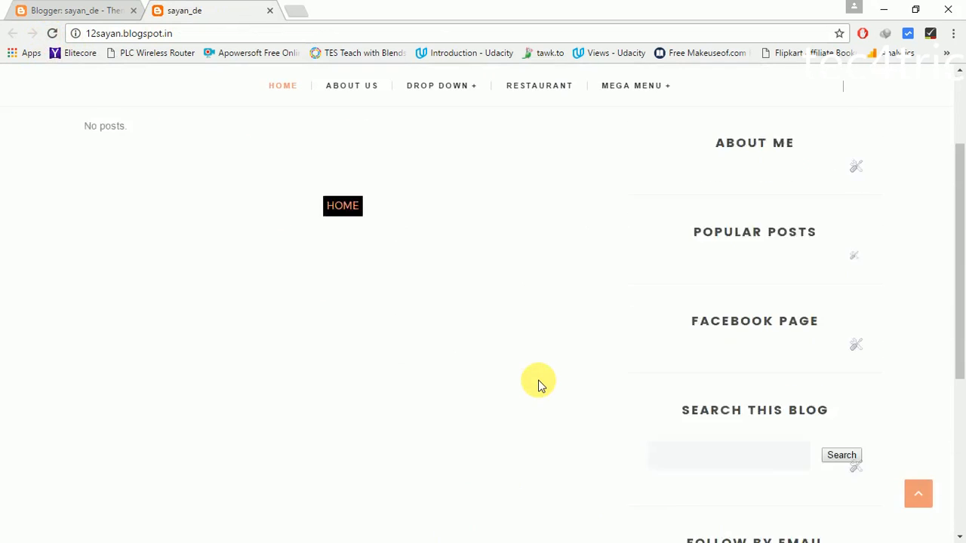